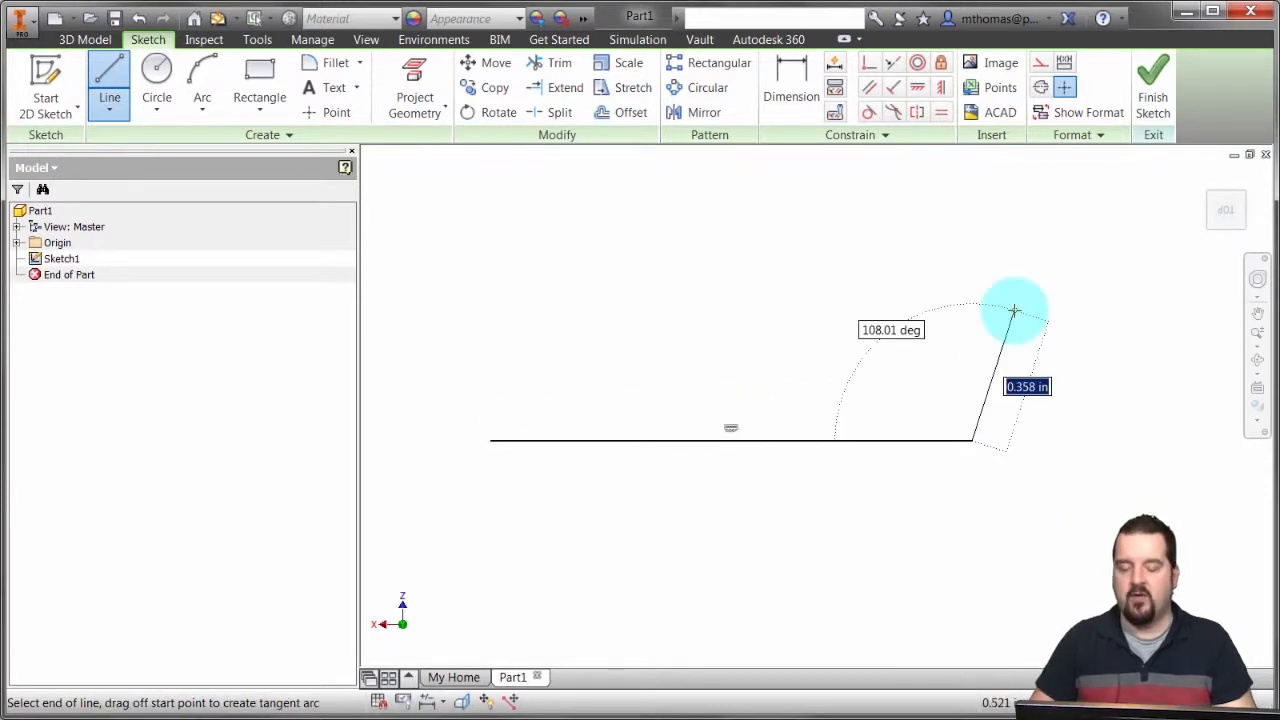
Draw a vertical line rising at 90 degrees from the base line's right endpoint
left_click_drag(1012, 310, 976, 270)
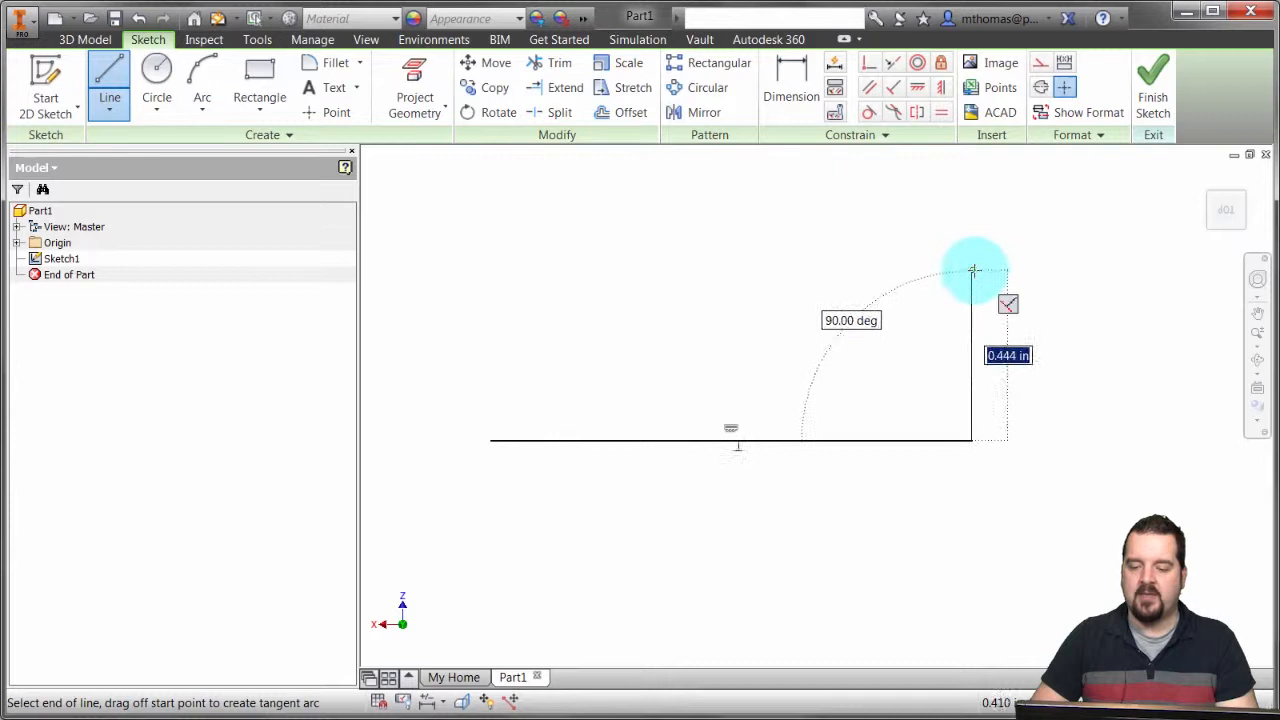
left_click_drag(974, 270, 844, 224)
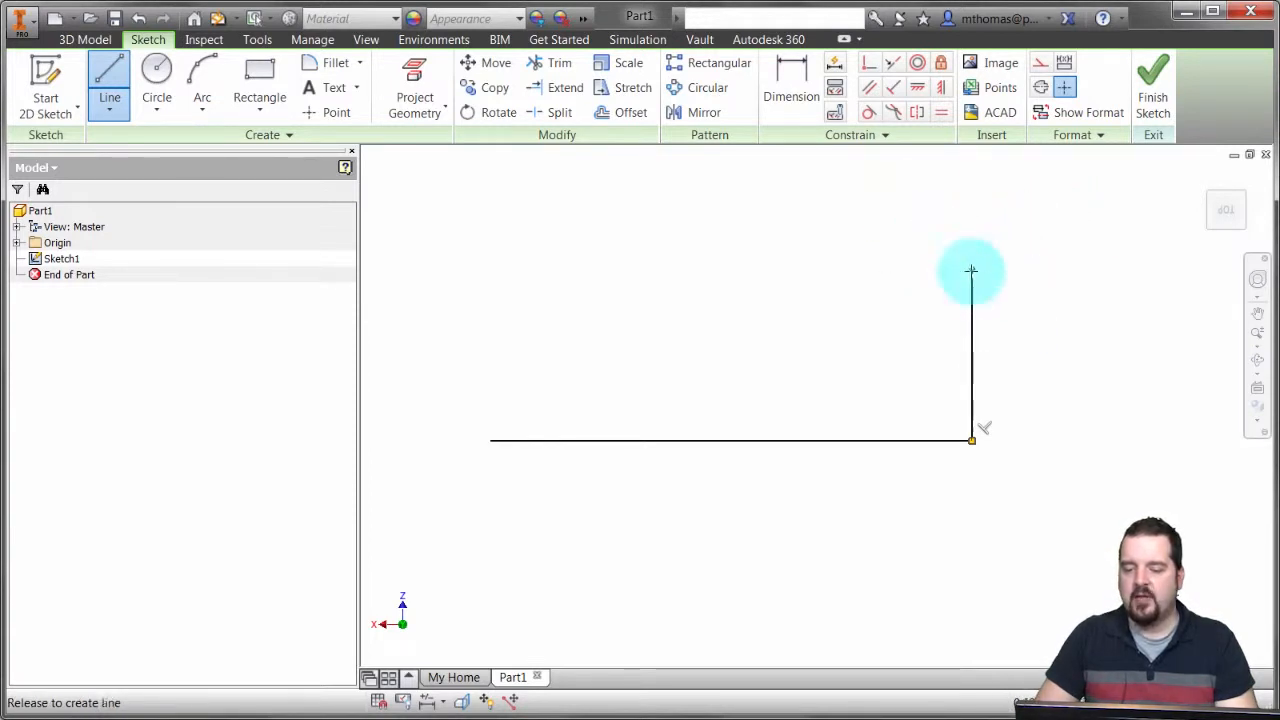
Close the profile with a half-circle cap, a leftward top edge and a tangent arc back to the base
left_click_drag(970, 270, 776, 260)
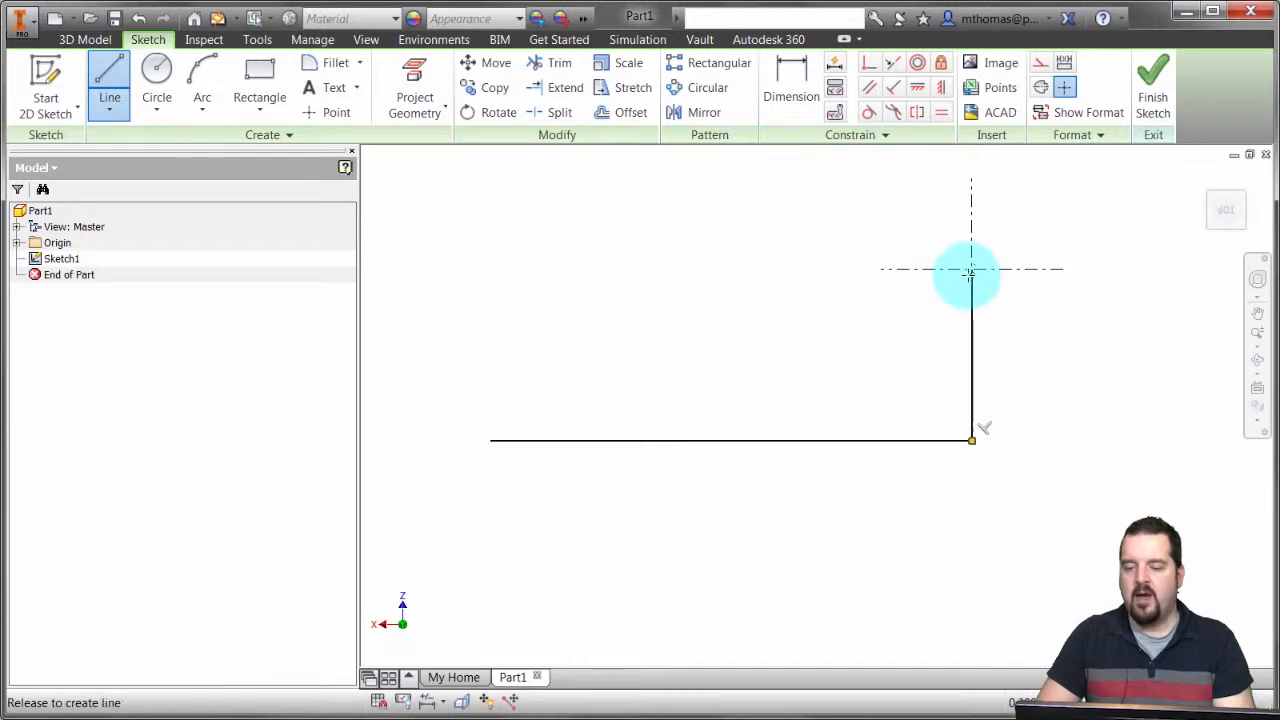
left_click_drag(972, 276, 1108, 306)
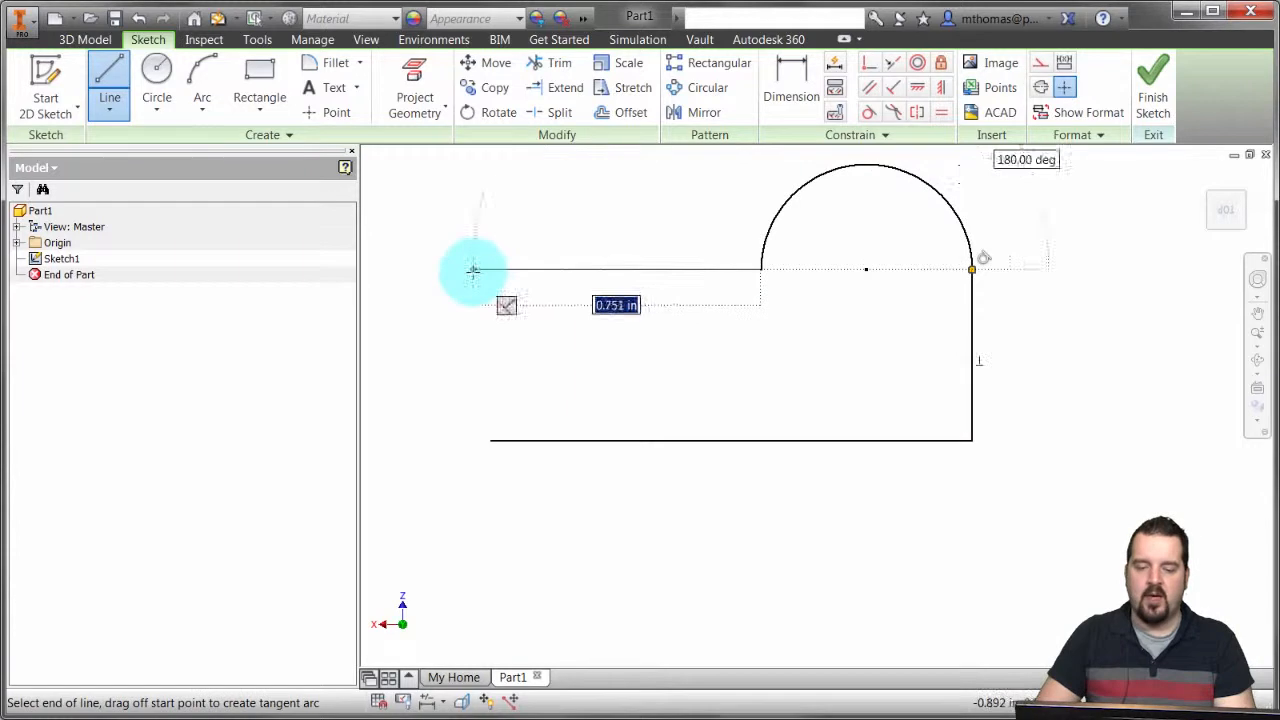
left_click_drag(472, 270, 484, 436)
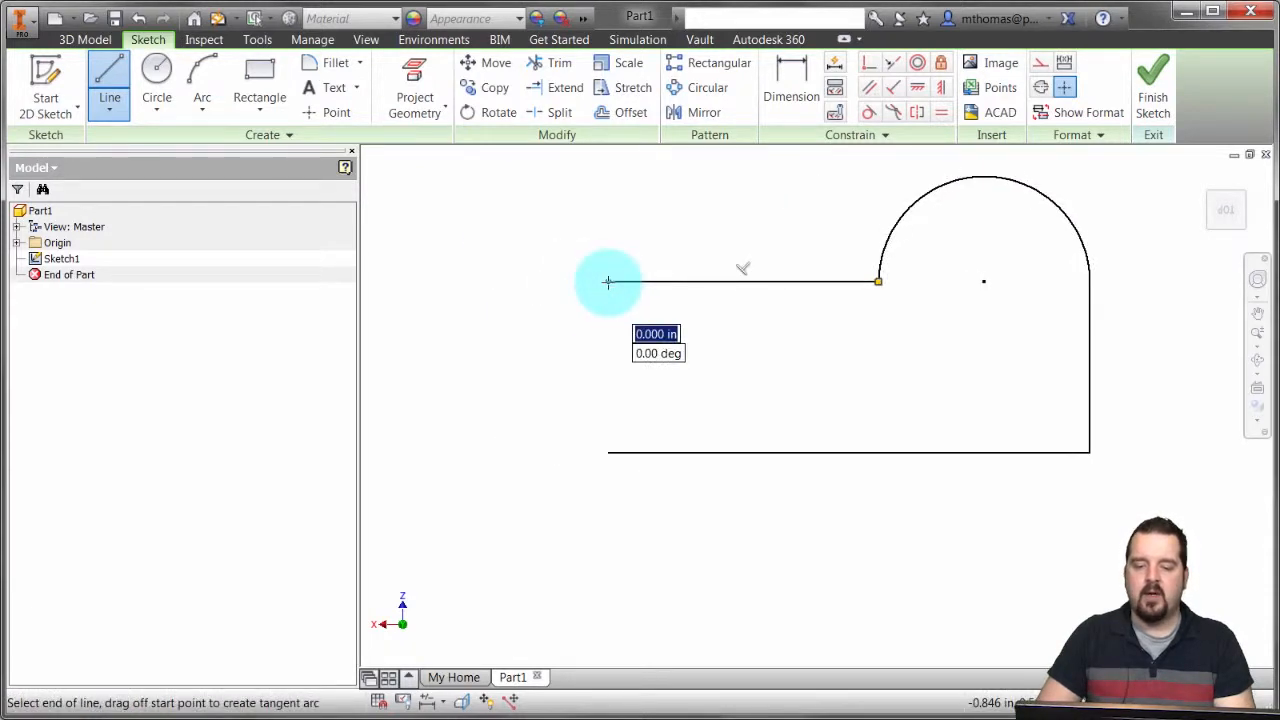
left_click_drag(608, 282, 516, 344)
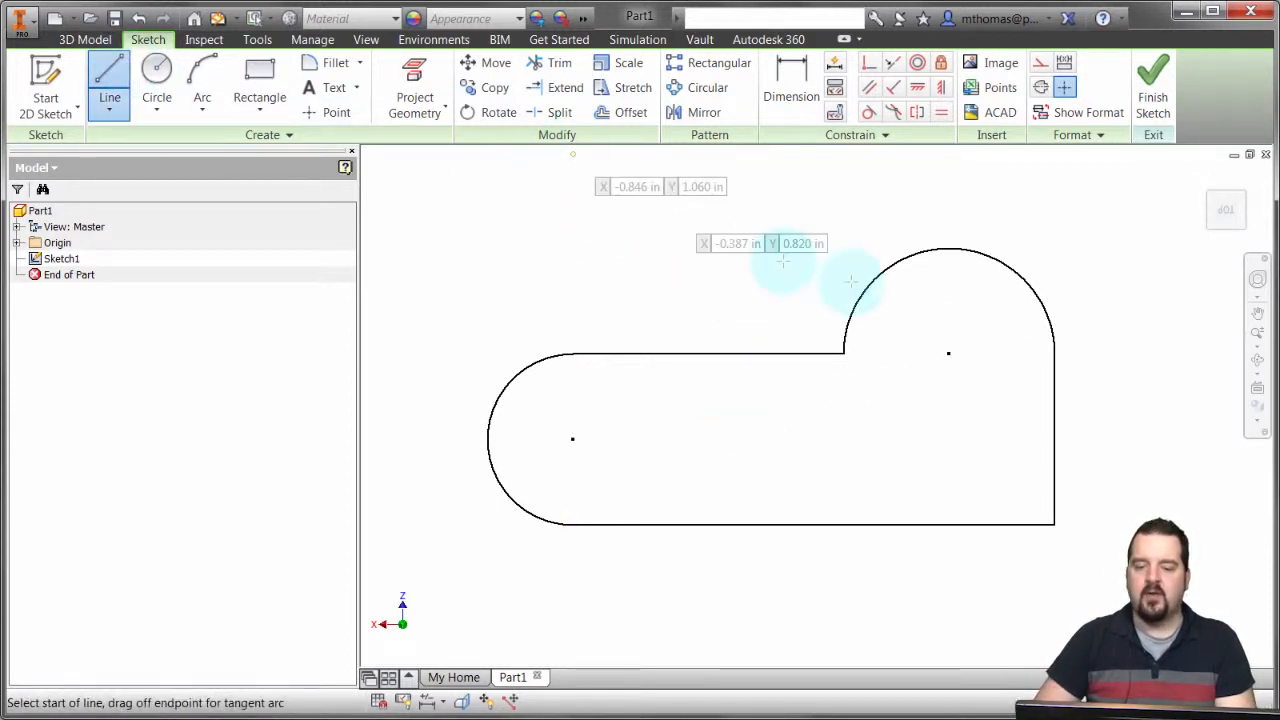
mouse_move(772, 204)
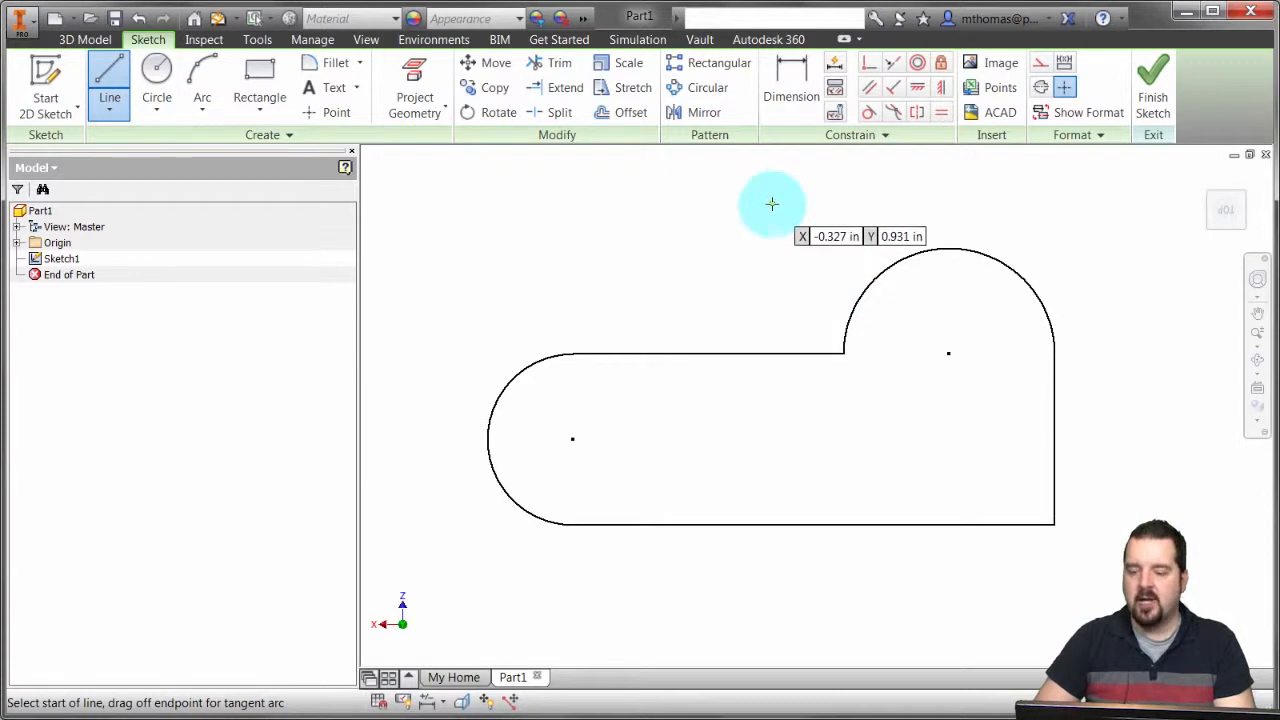
mouse_move(996, 248)
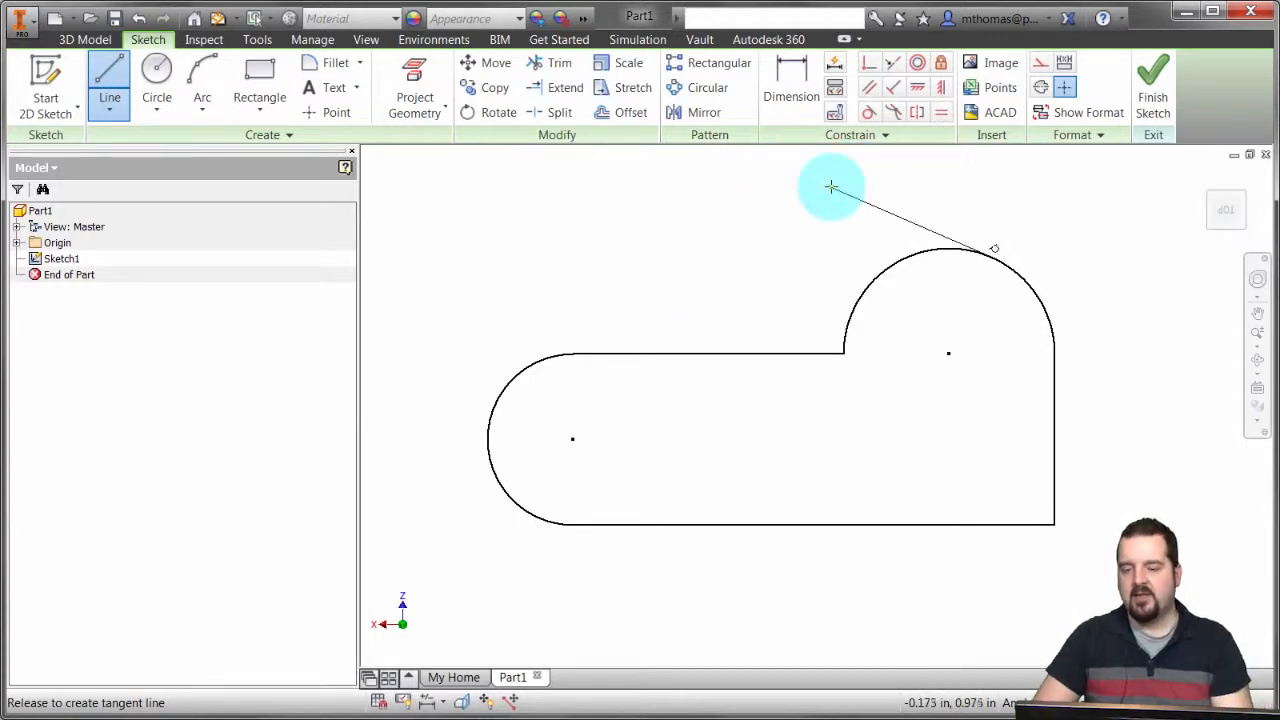
mouse_move(816, 184)
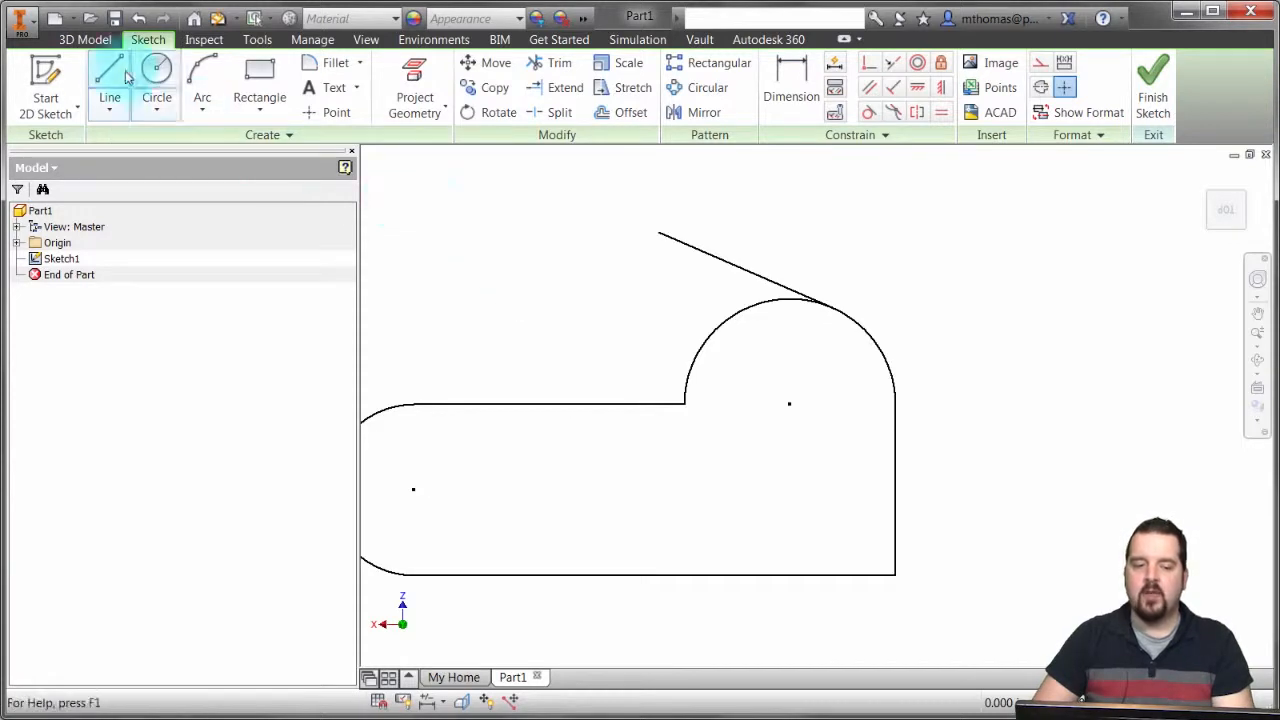
Restart the Line tool to draw a short radial line perpendicular off the right arc
left_click(108, 80)
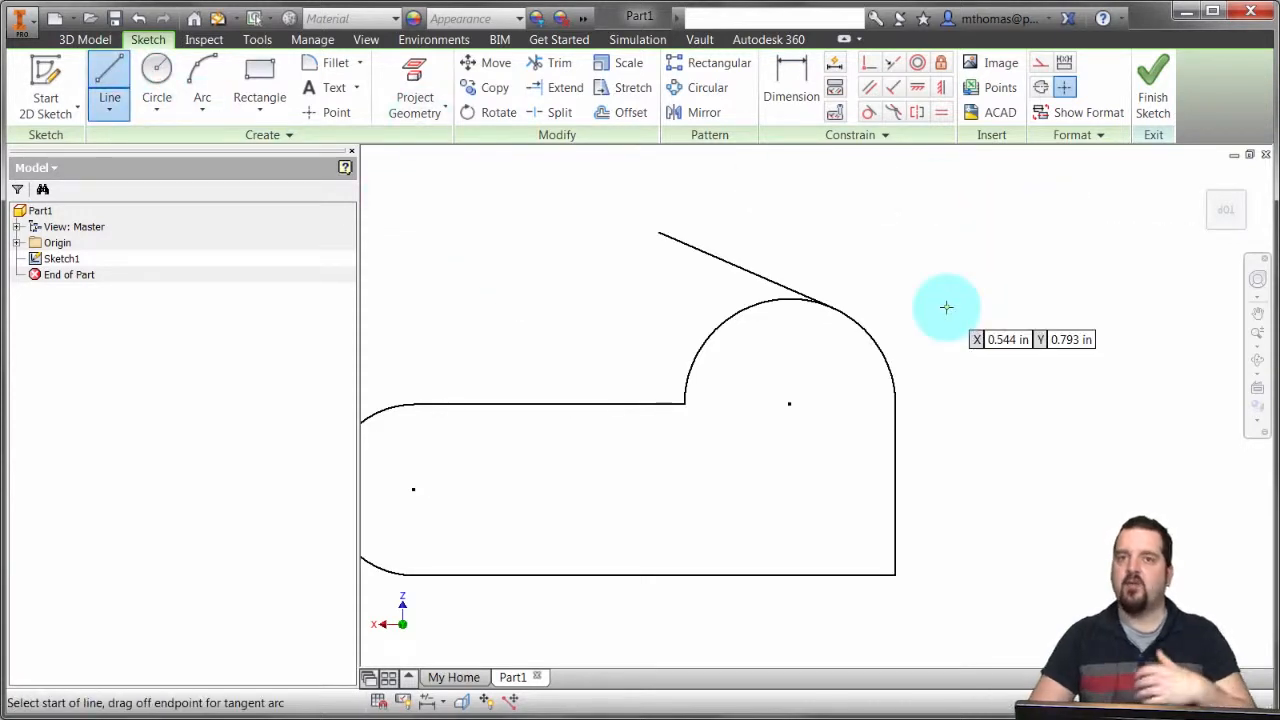
mouse_move(856, 322)
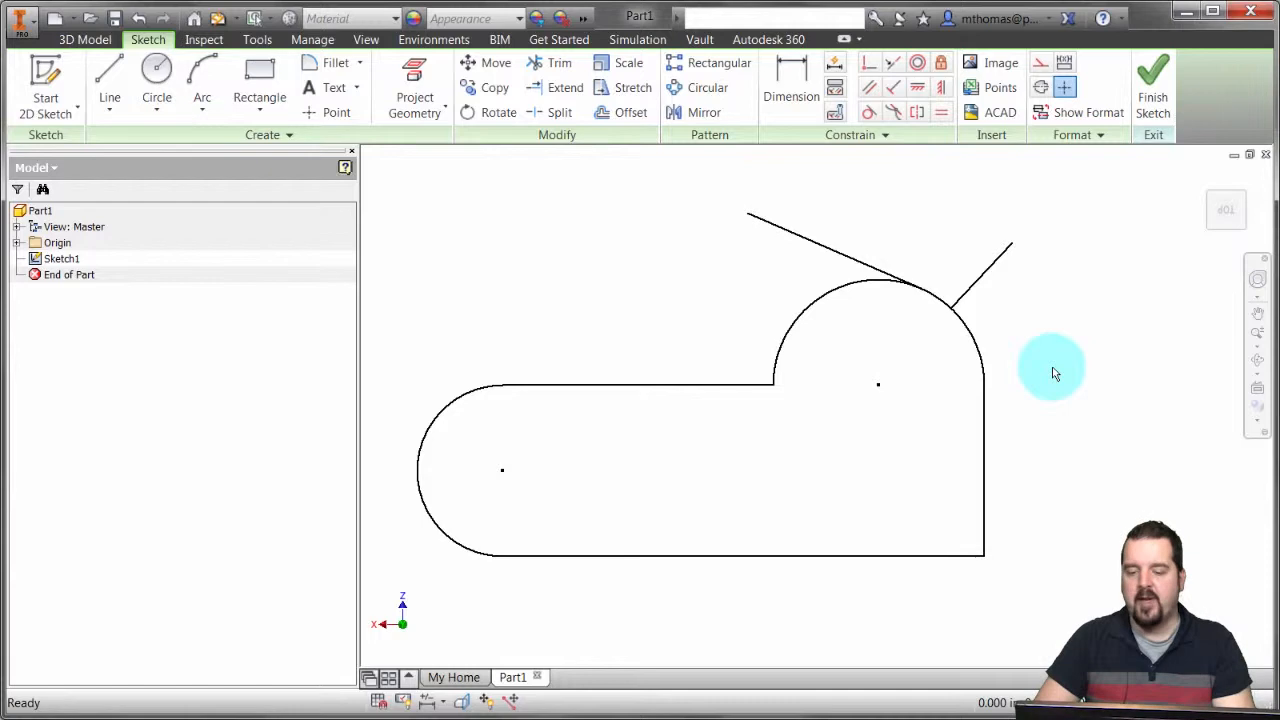
left_click(108, 76)
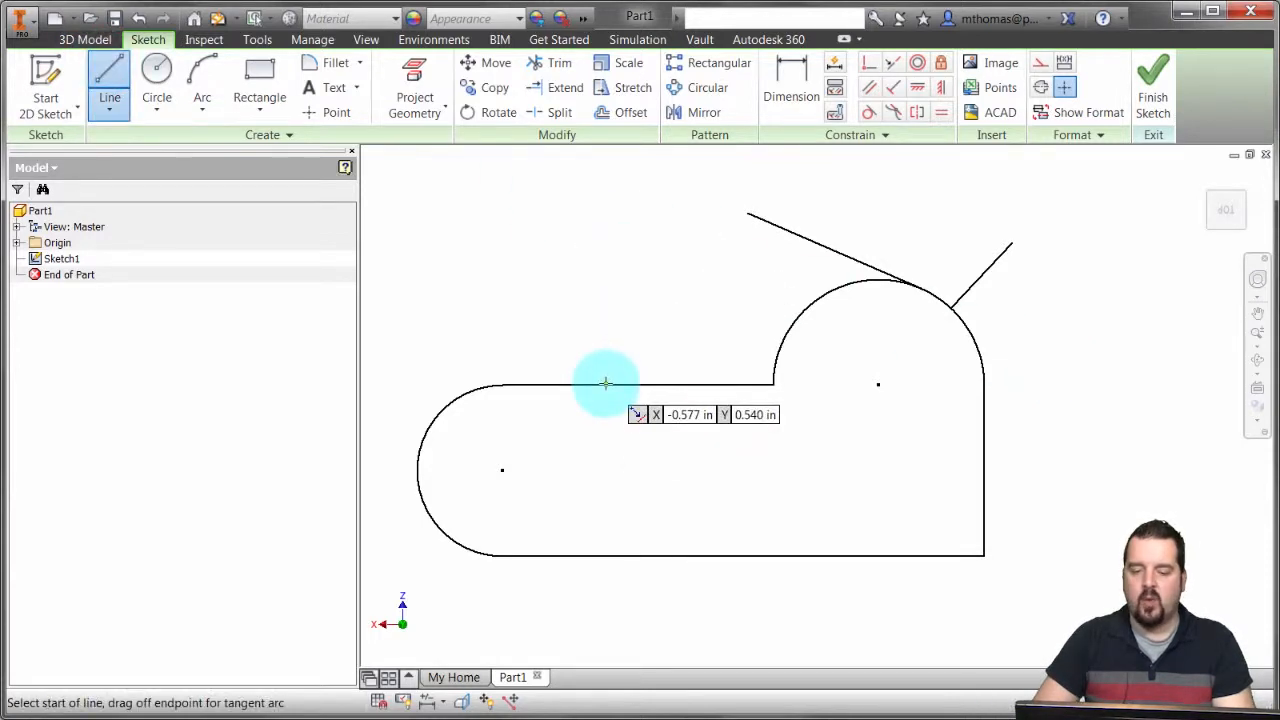
Draw a line straight up, perpendicular from the straight top edge of the profile
left_click_drag(604, 384, 436, 250)
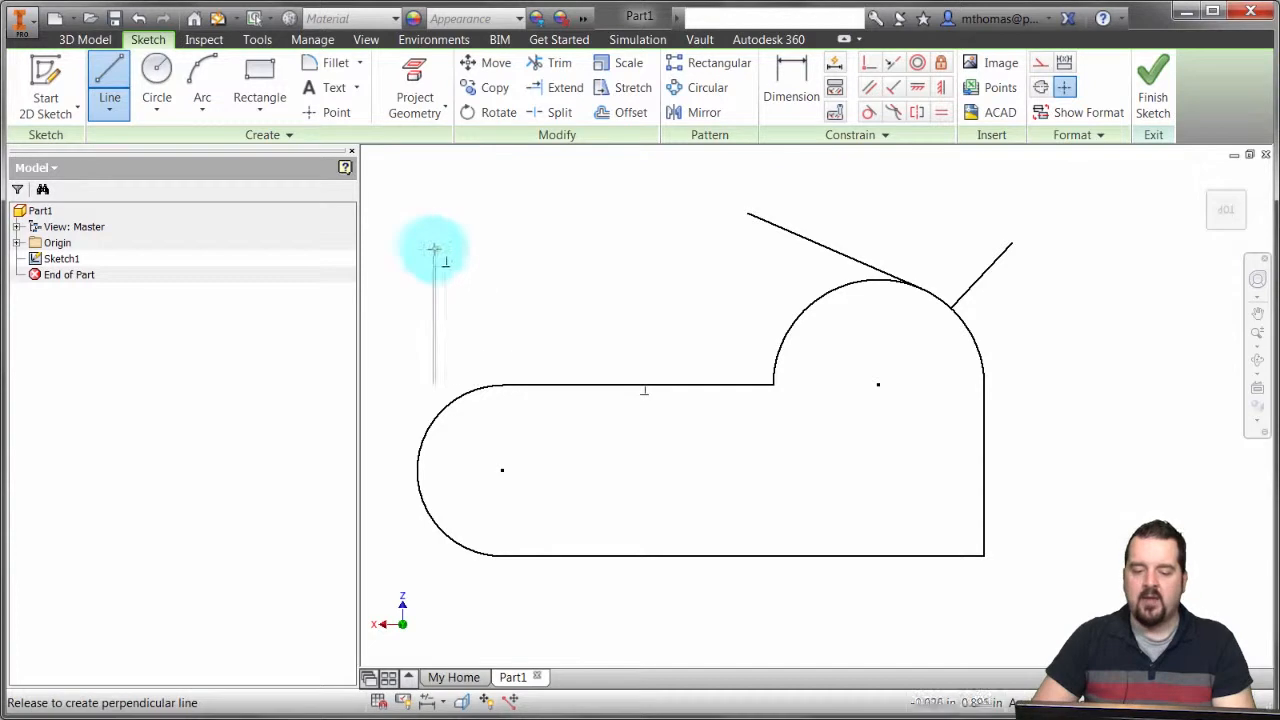